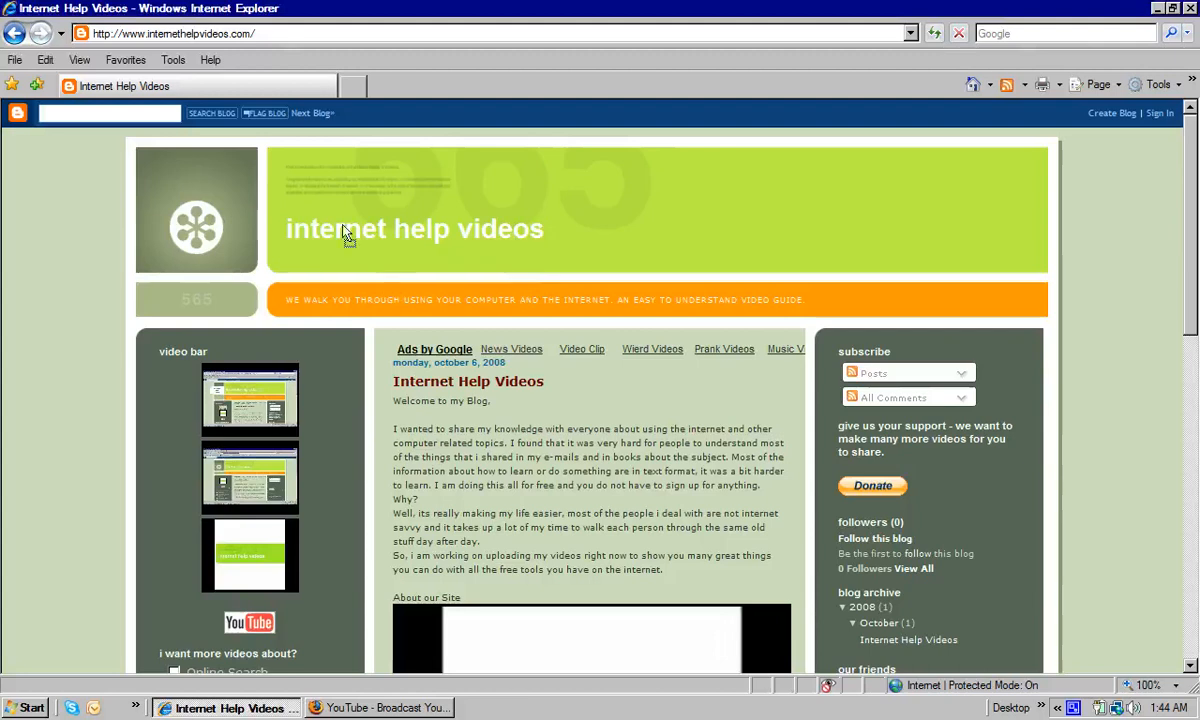
mouse_move(140, 152)
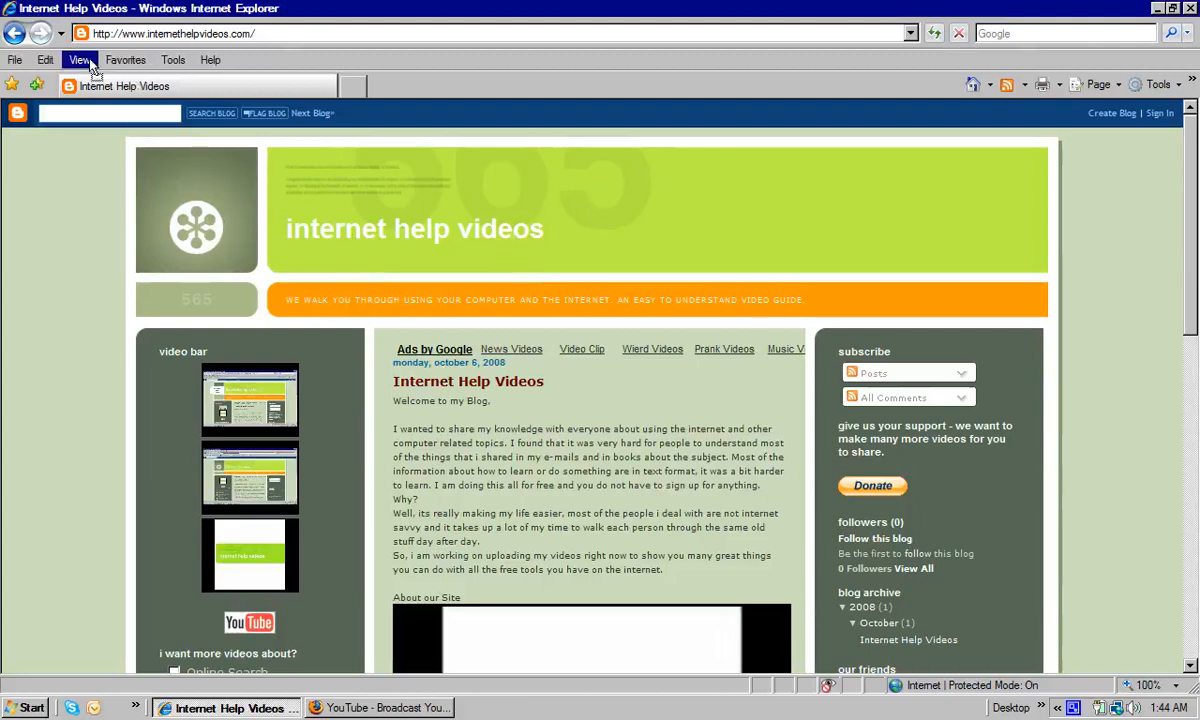
- Reveal the View menu's text-size options over the blog page
click(80, 60)
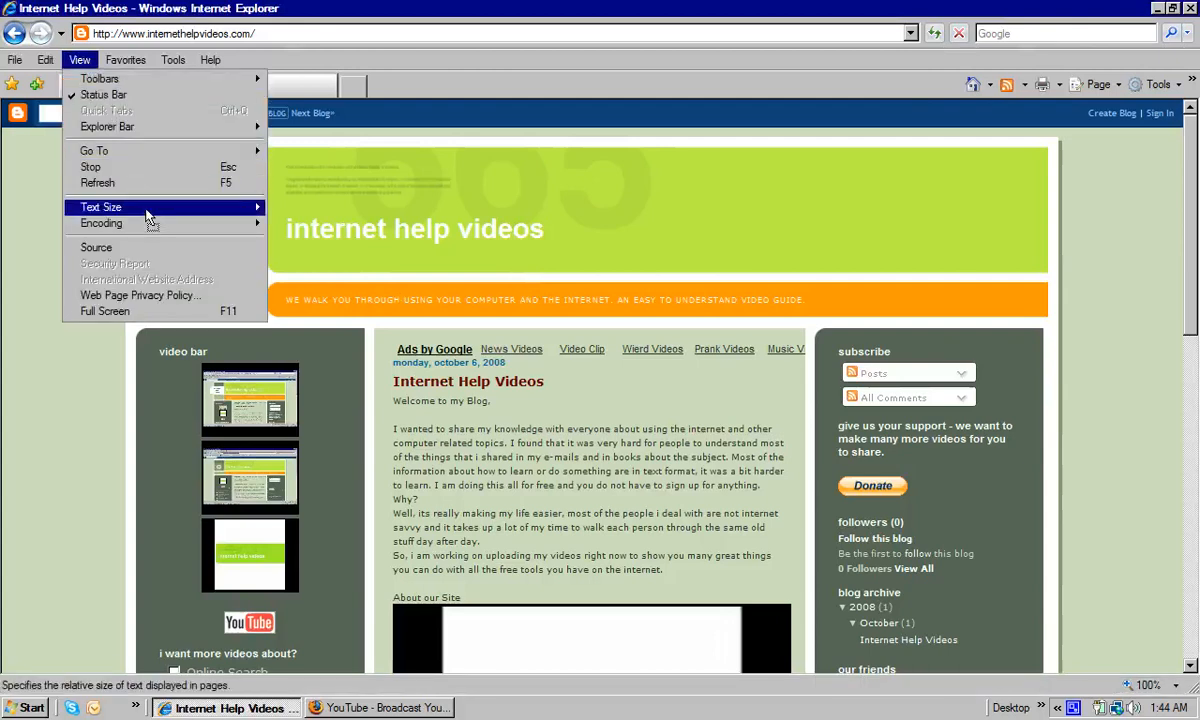
mouse_move(150, 206)
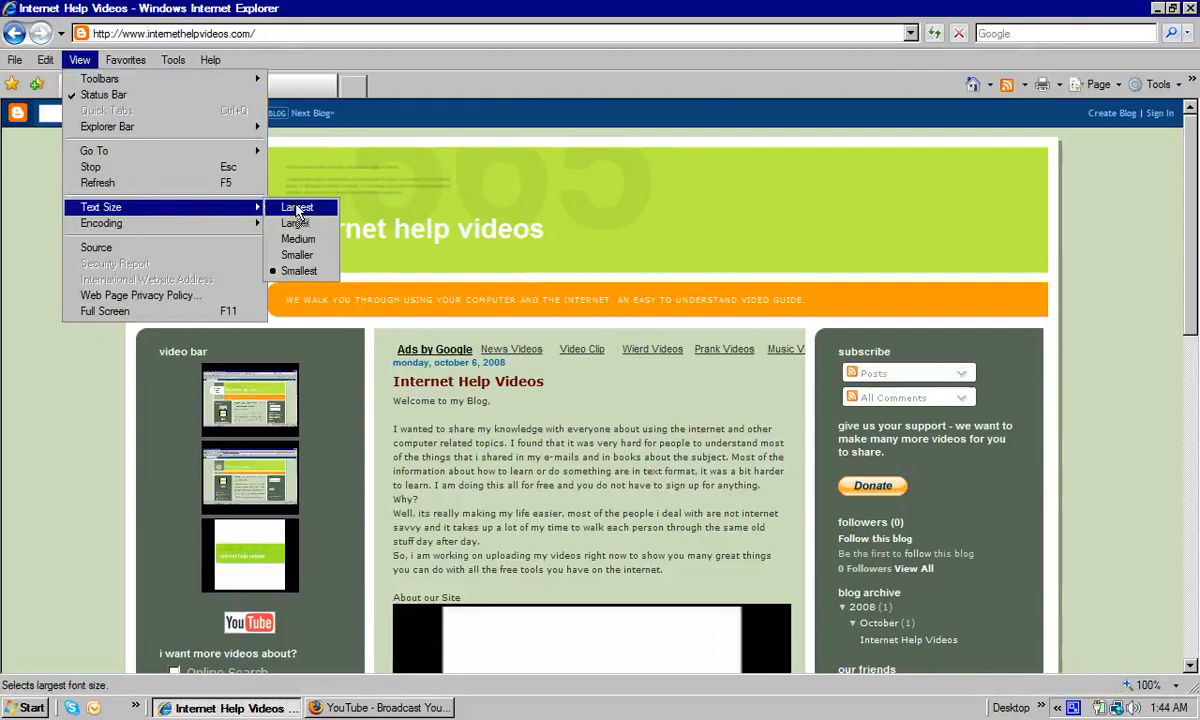
- Set the page text to Largest and look down the enlarged blog
click(296, 206)
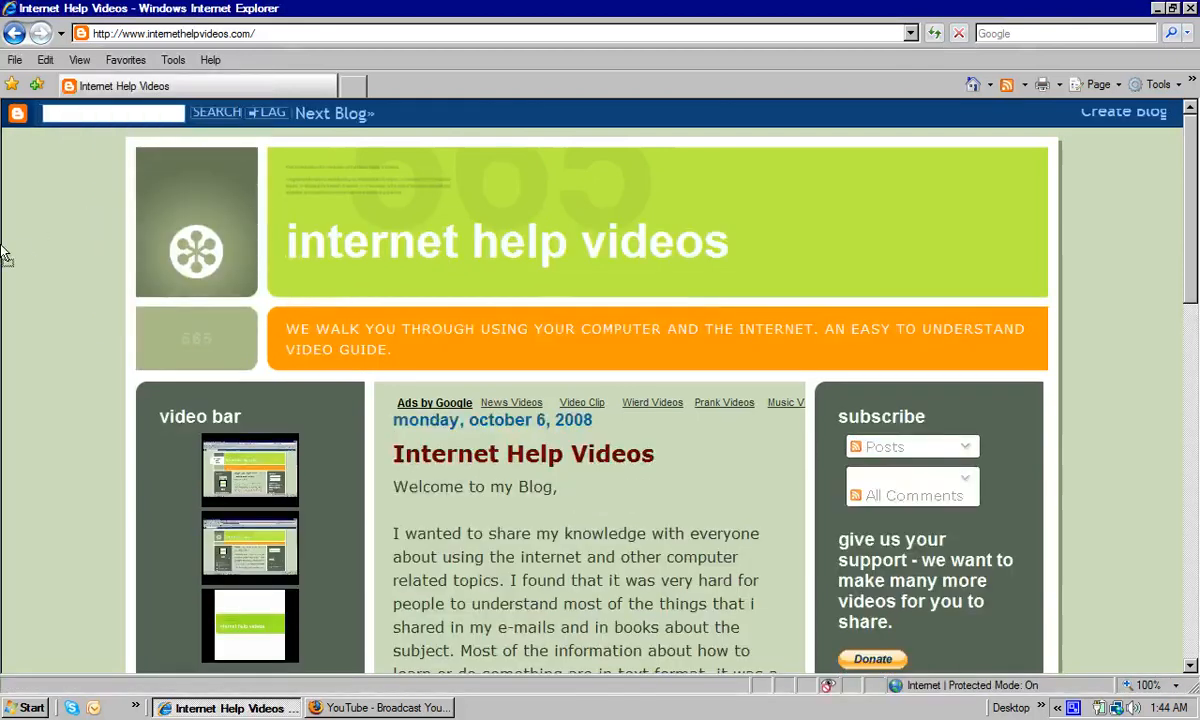
scroll(down, 3)
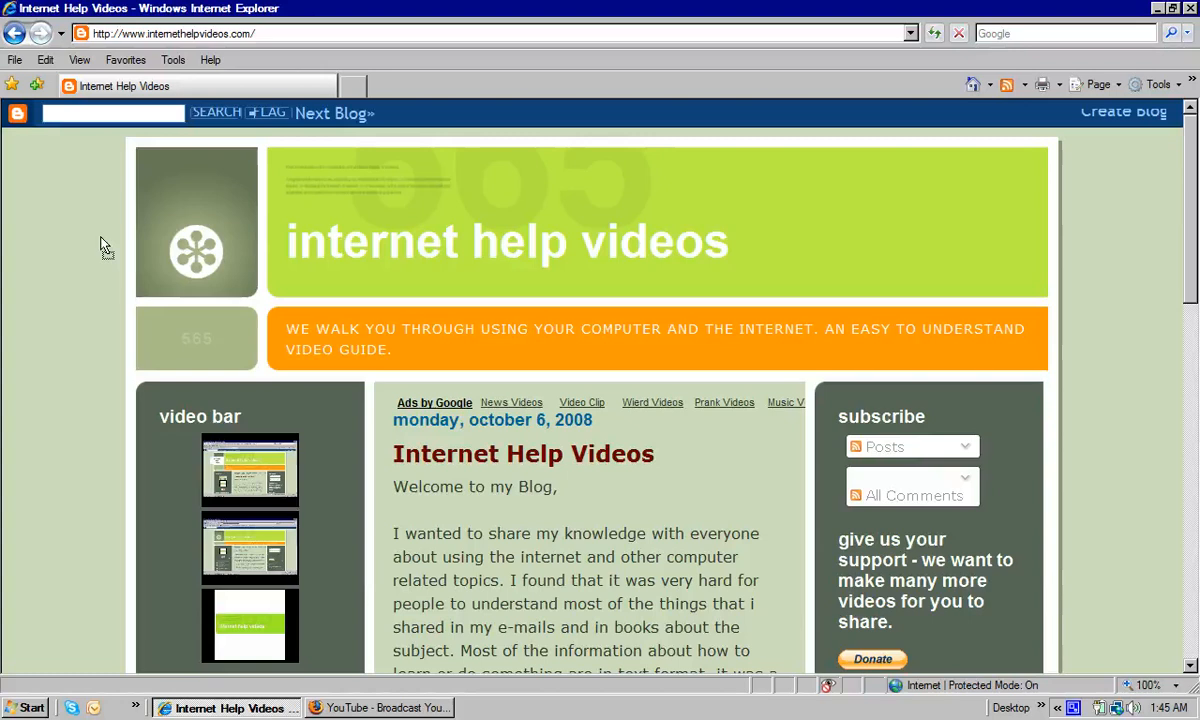
mouse_move(114, 290)
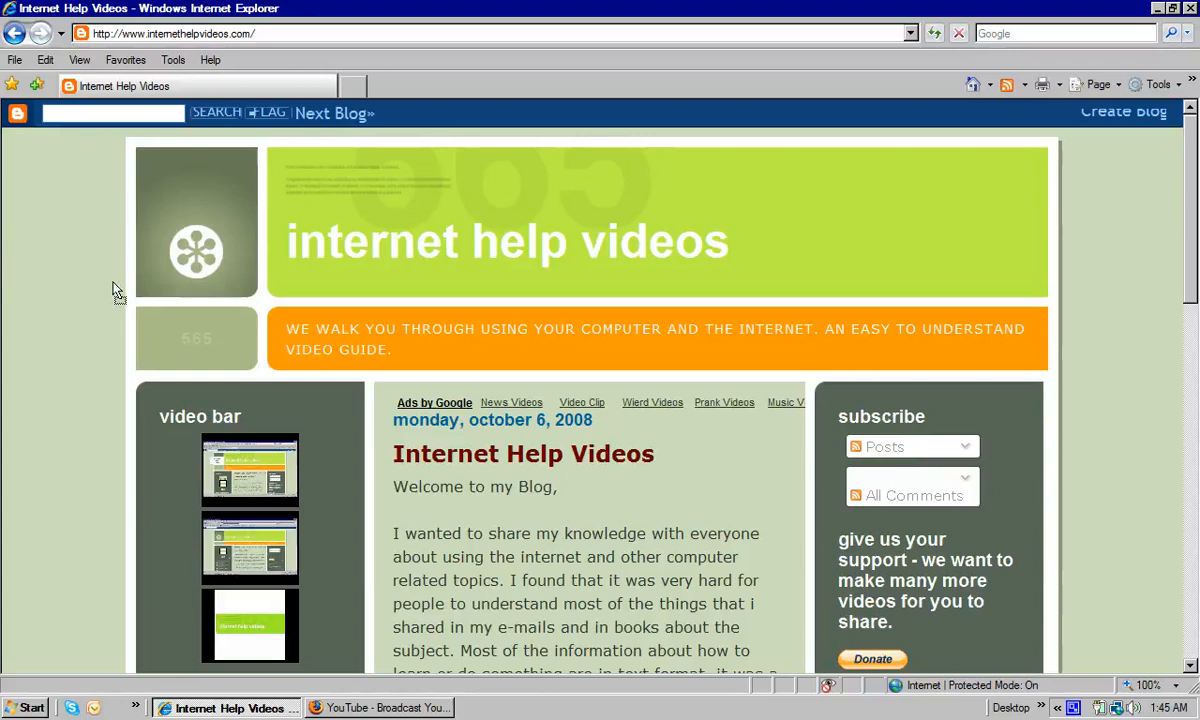
mouse_move(44, 192)
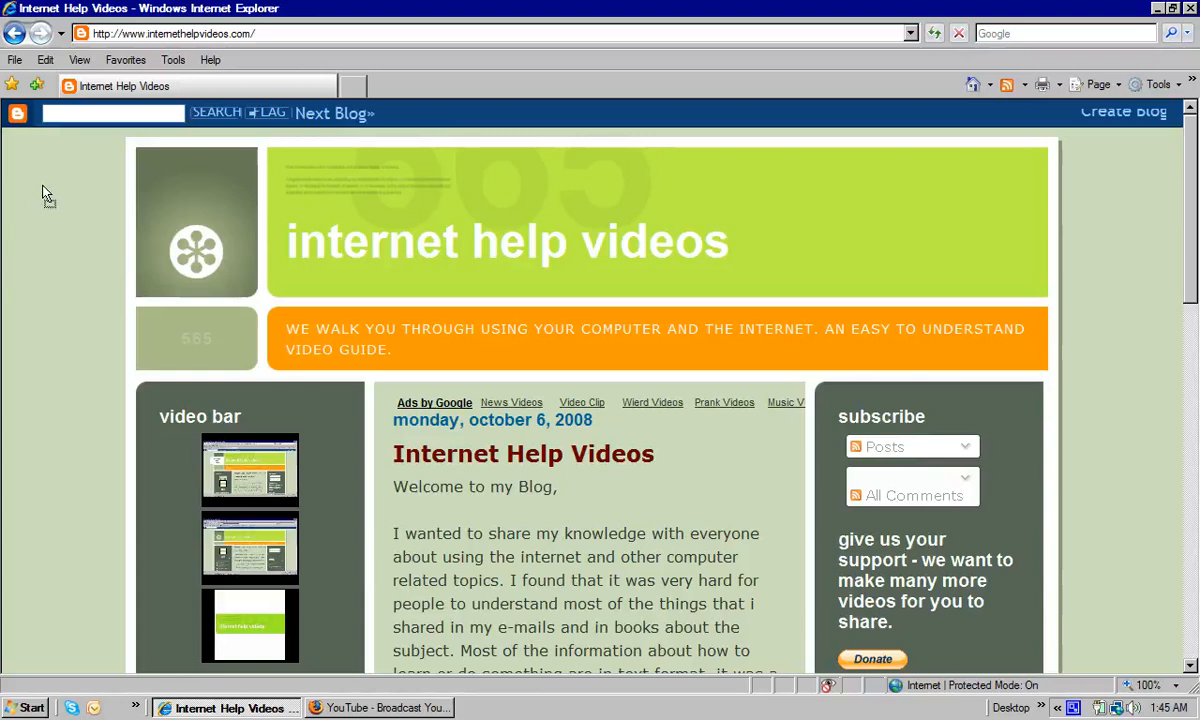
- Reopen the View menu over the blog still shown at Largest text size
scroll(down, 3)
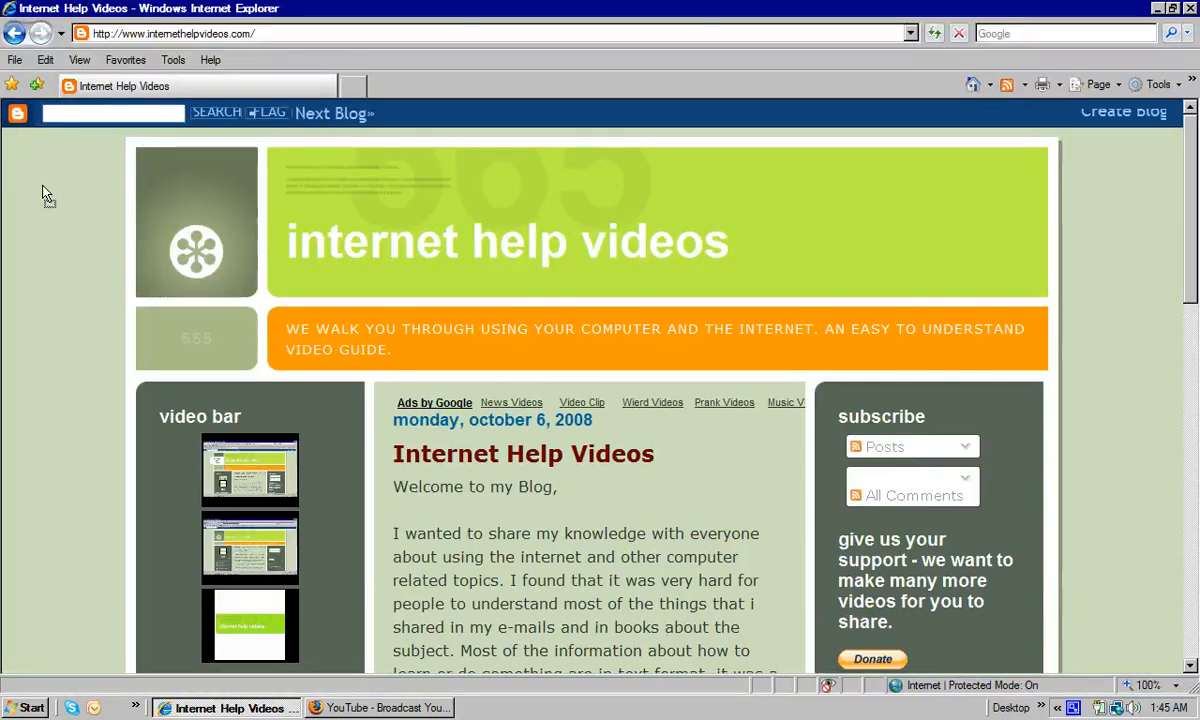
click(78, 60)
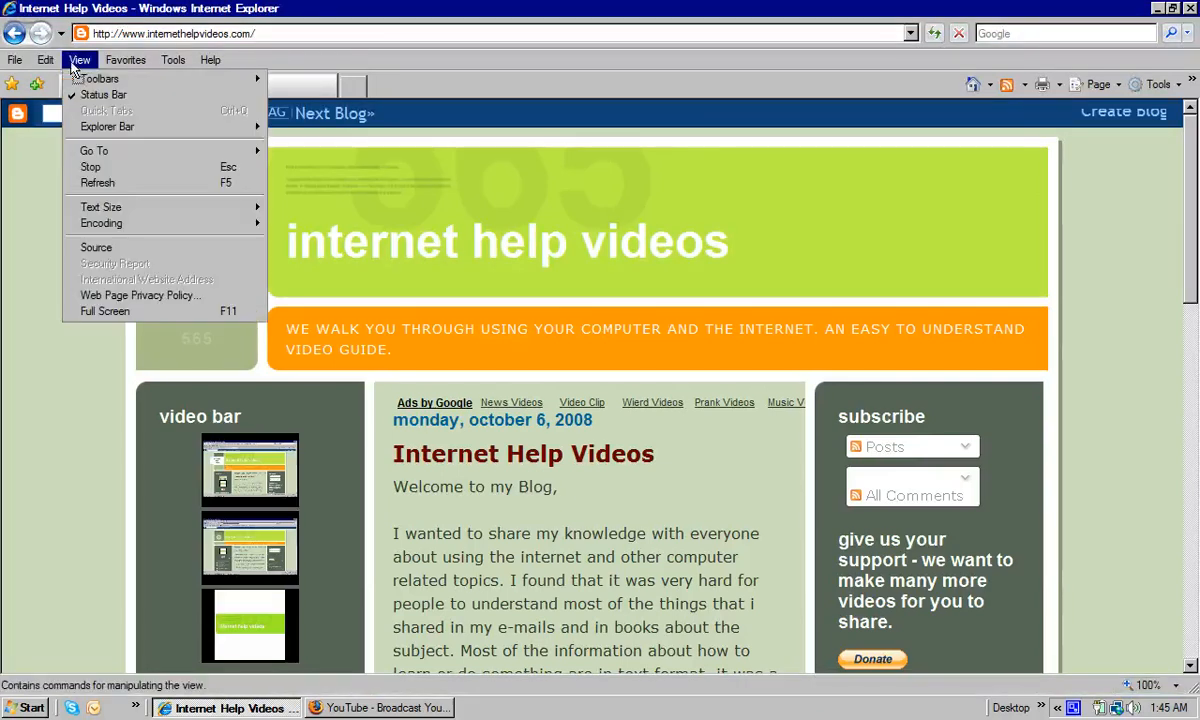
mouse_move(104, 312)
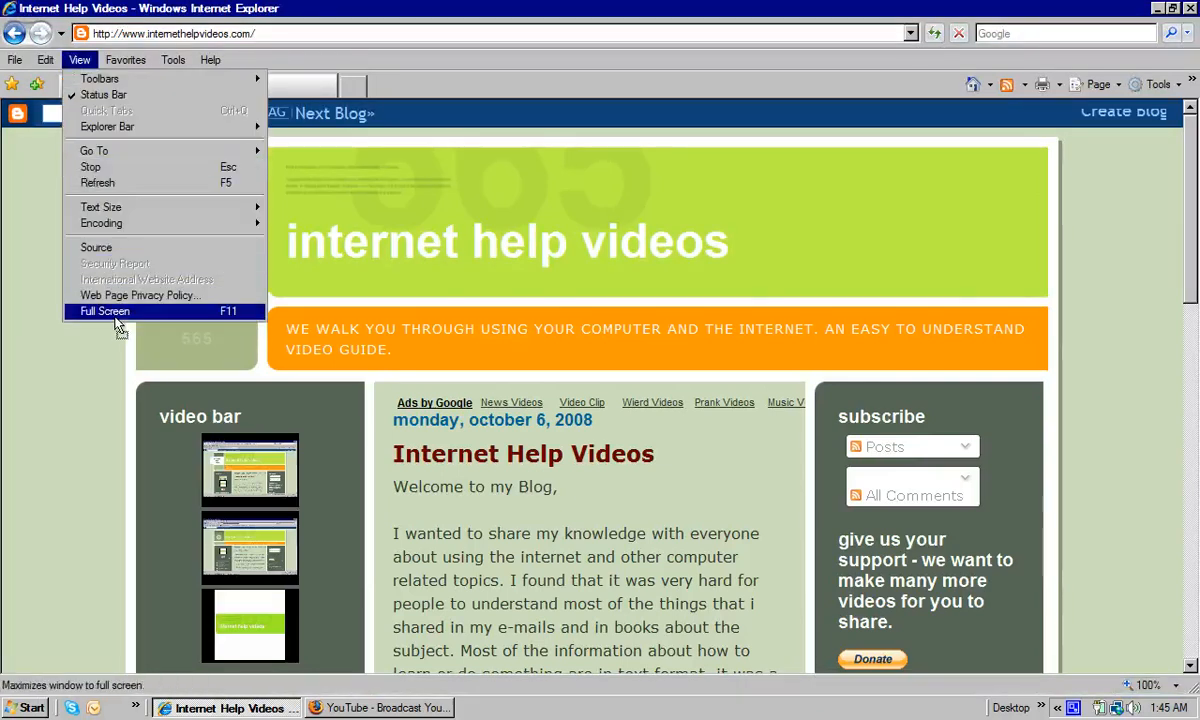
mouse_move(104, 316)
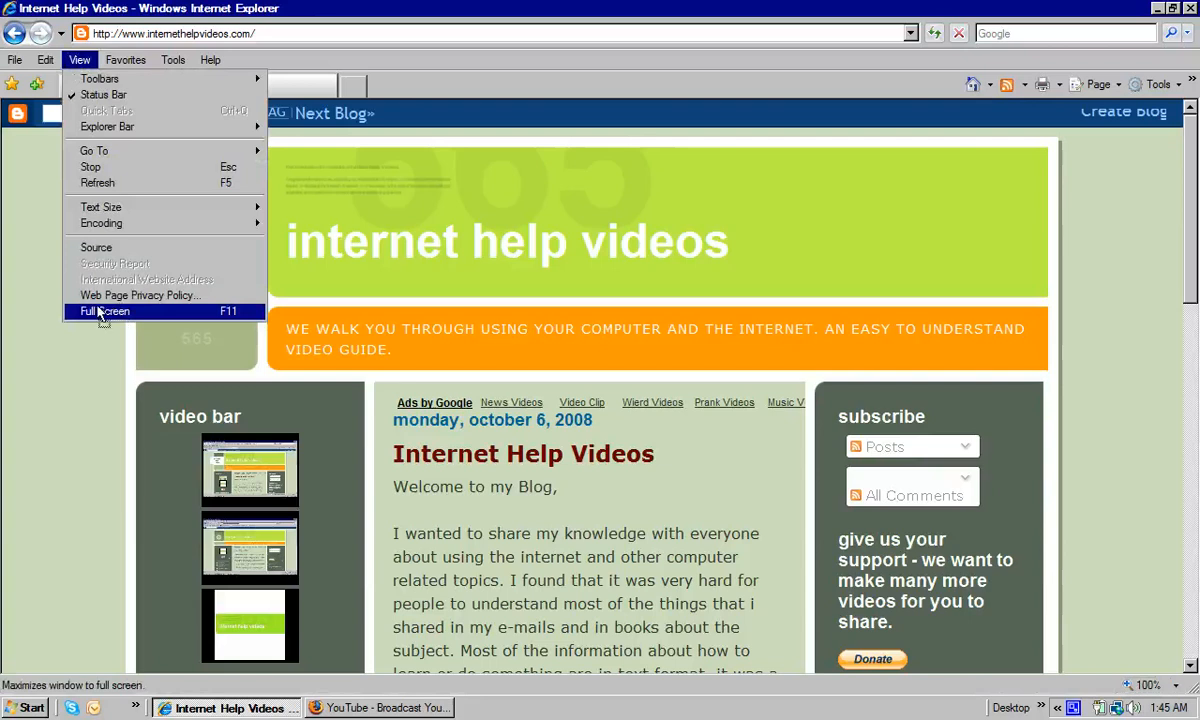
mouse_move(204, 320)
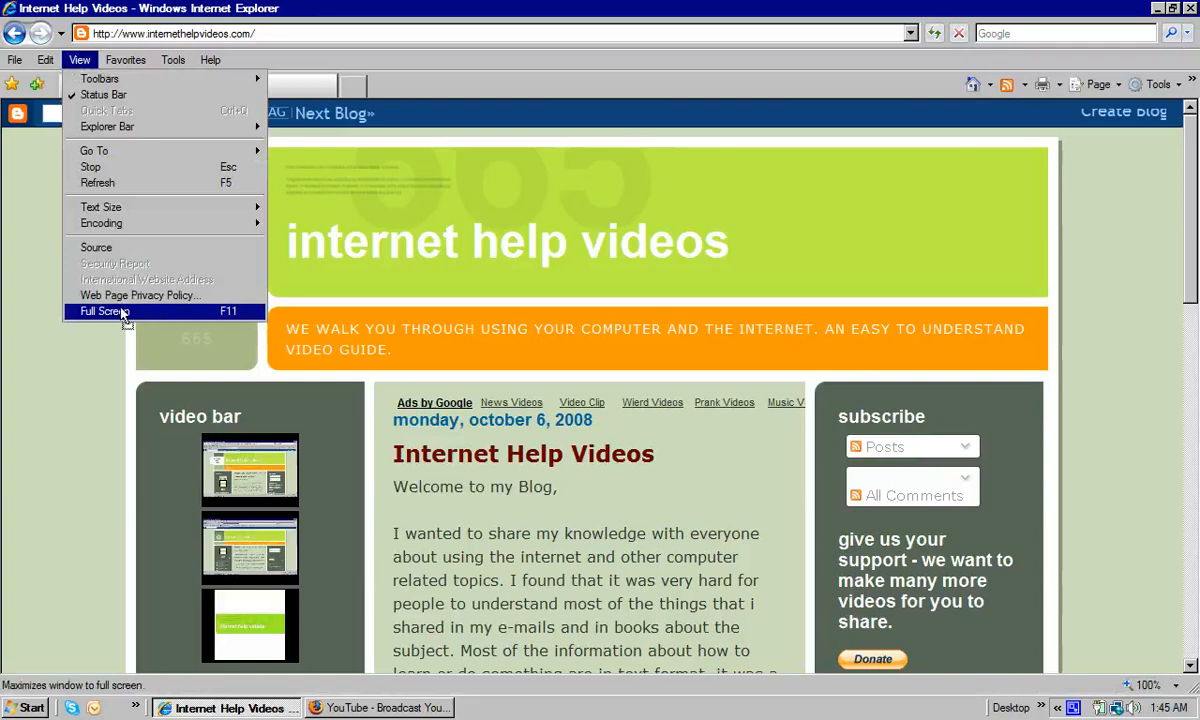
mouse_move(118, 316)
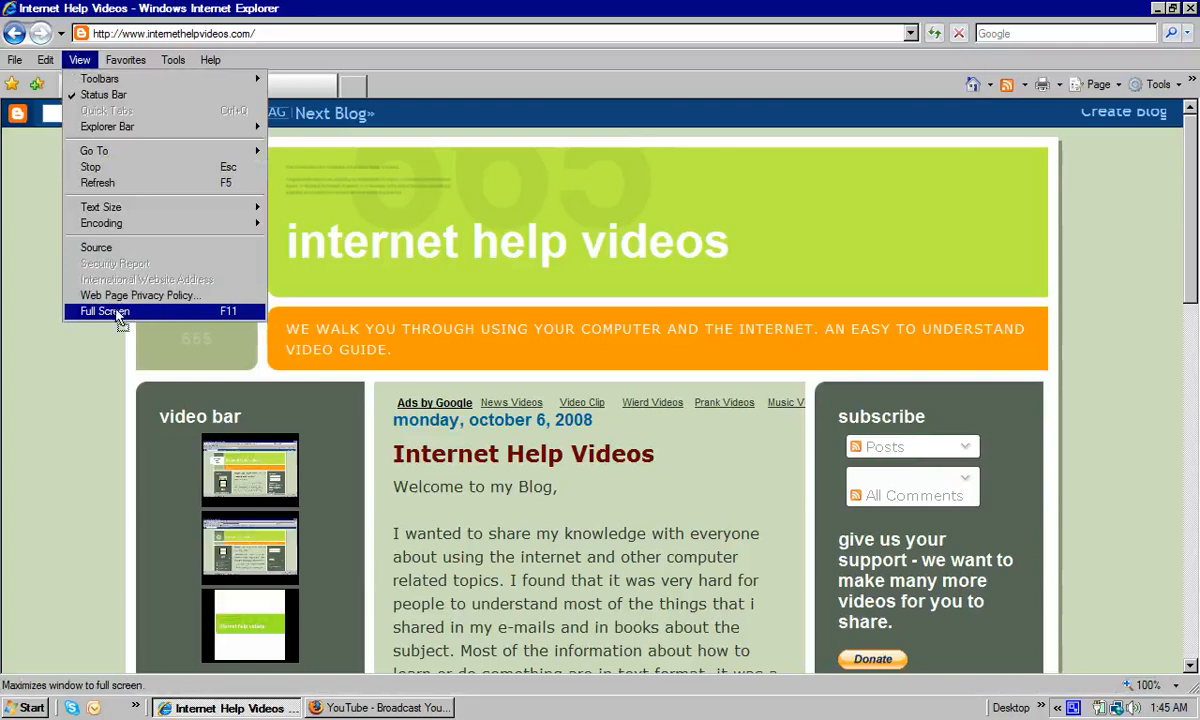
- Show the blog in Full Screen, then restore the normal window with toolbars
click(102, 312)
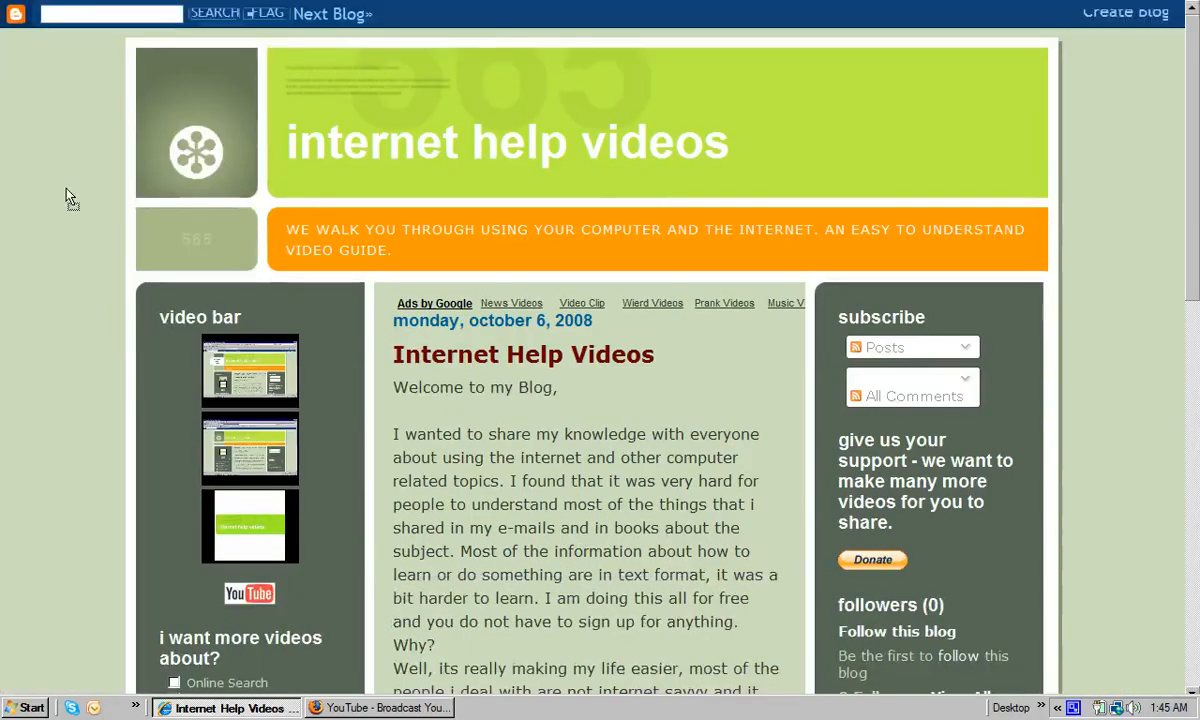
mouse_move(952, 148)
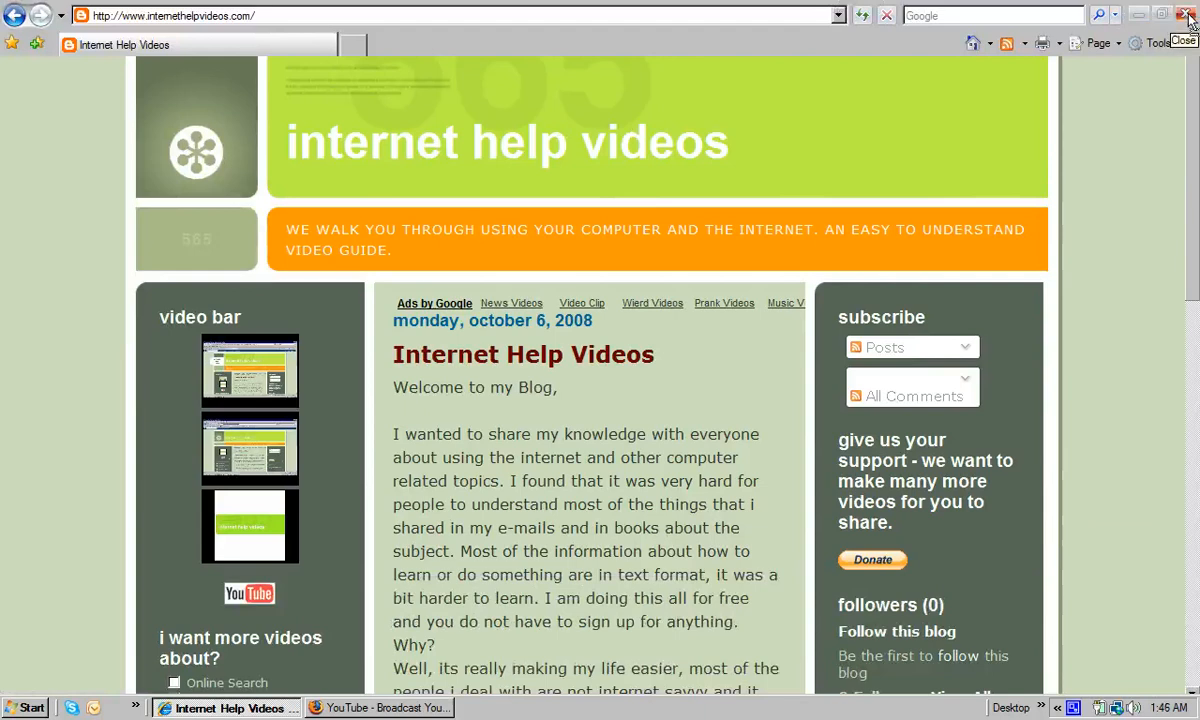
mouse_move(1166, 14)
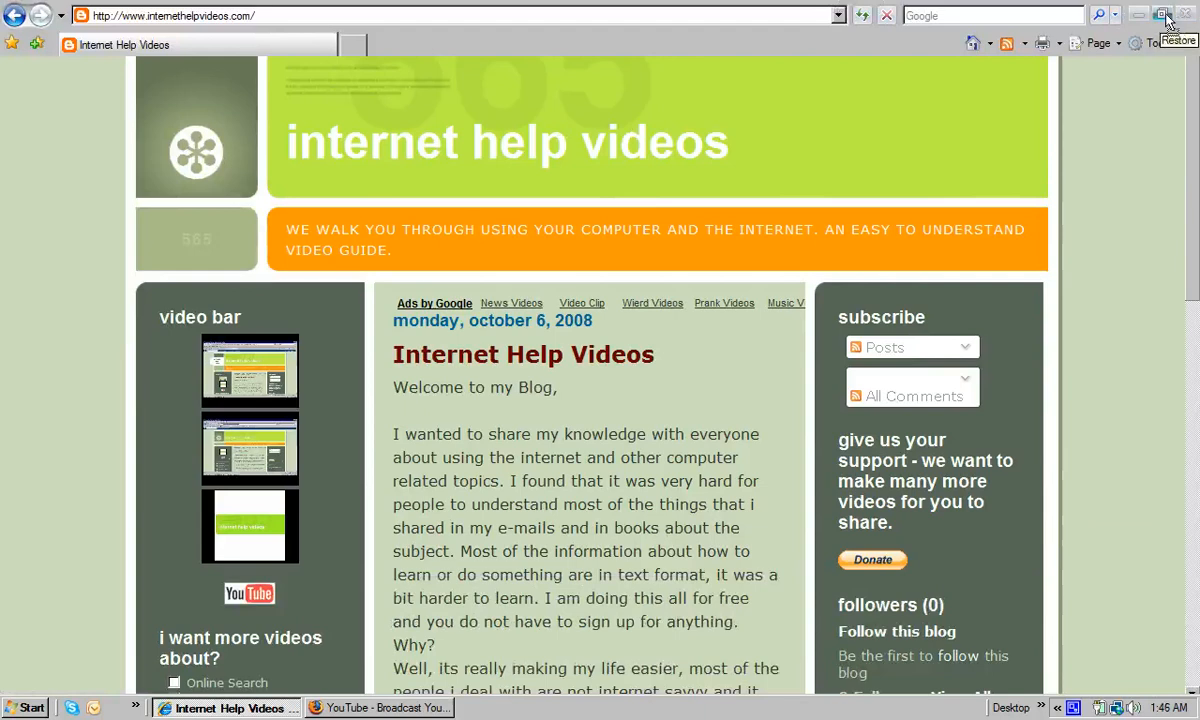
click(1164, 14)
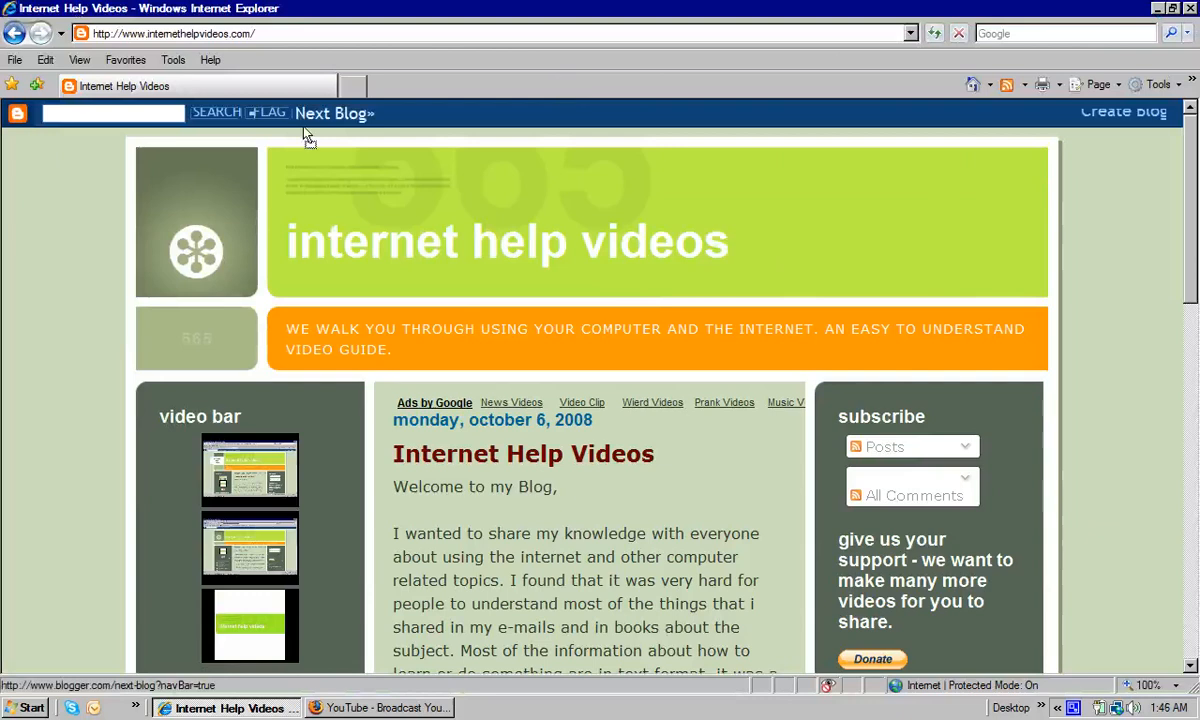